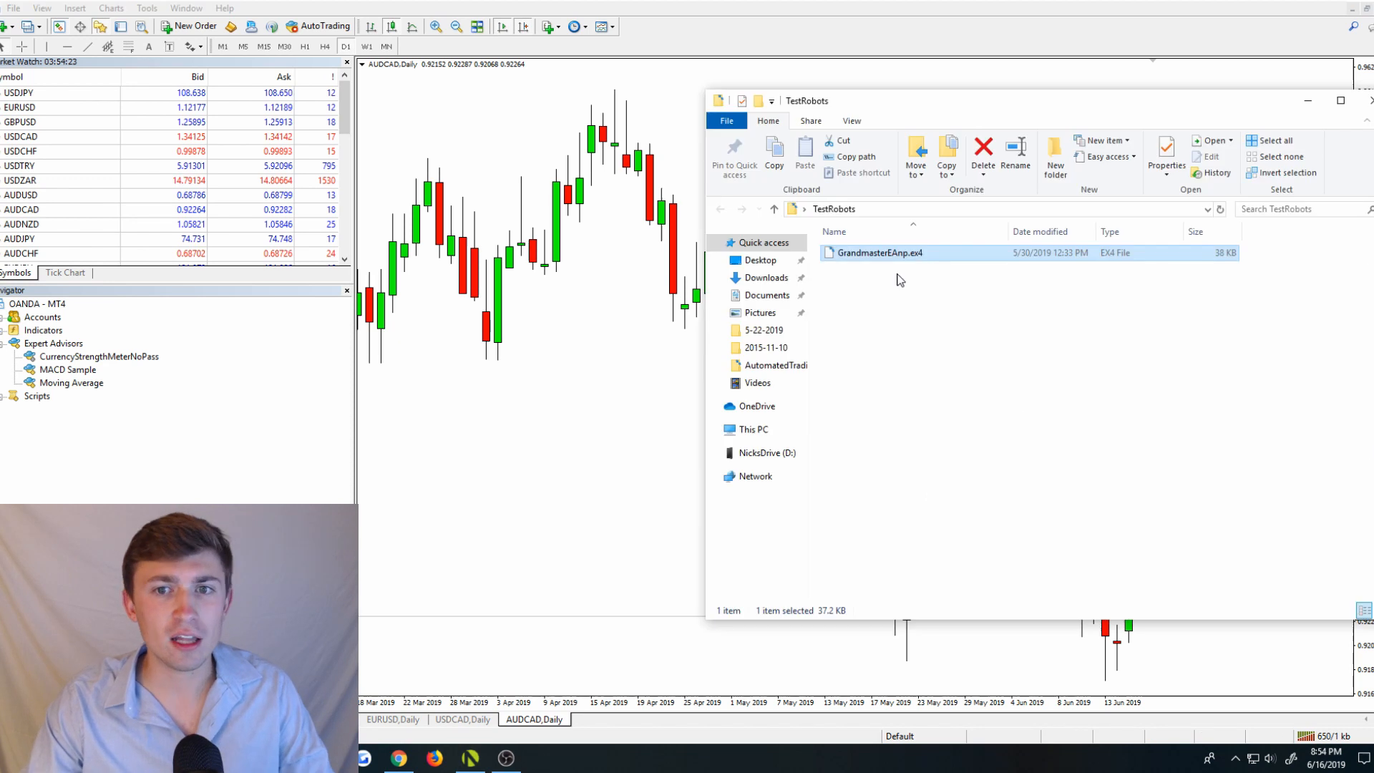
pyautogui.moveTo(885, 252)
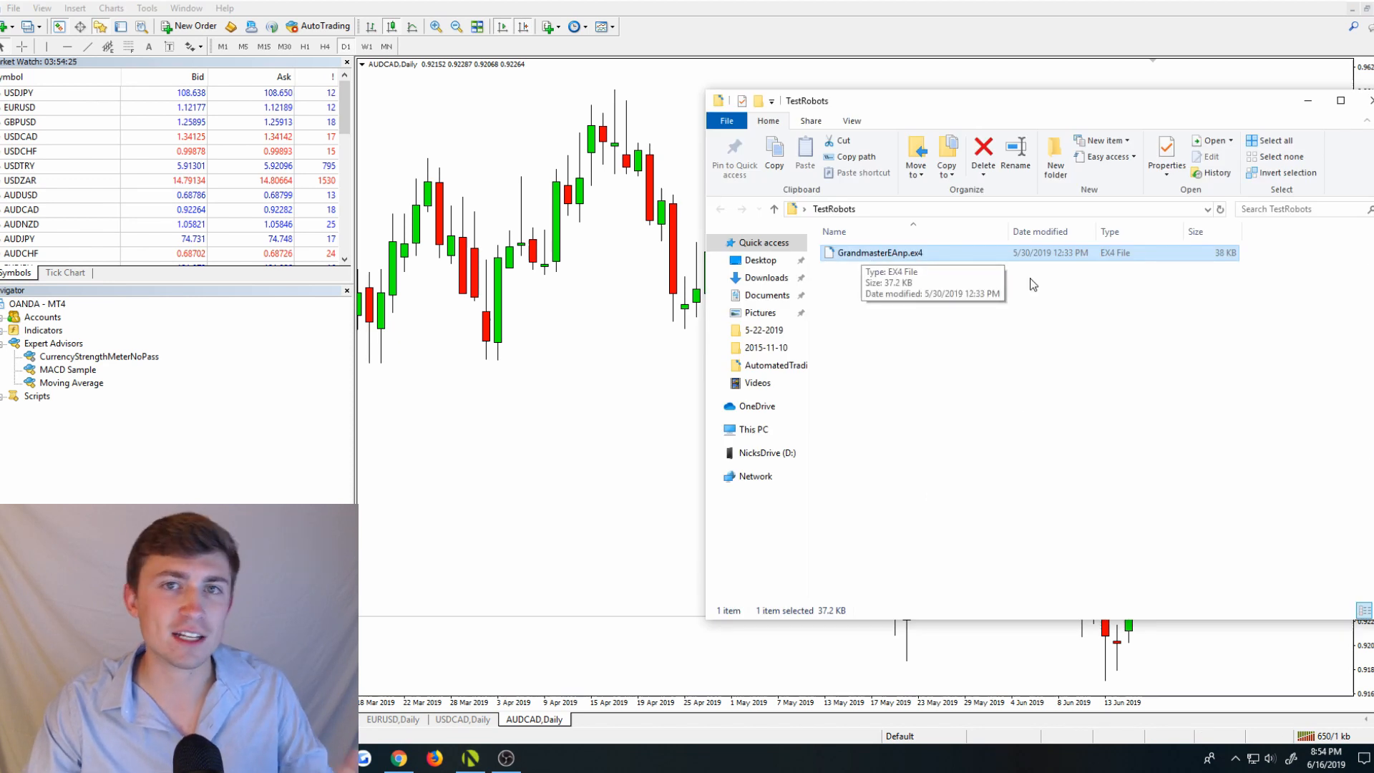
pyautogui.moveTo(855, 263)
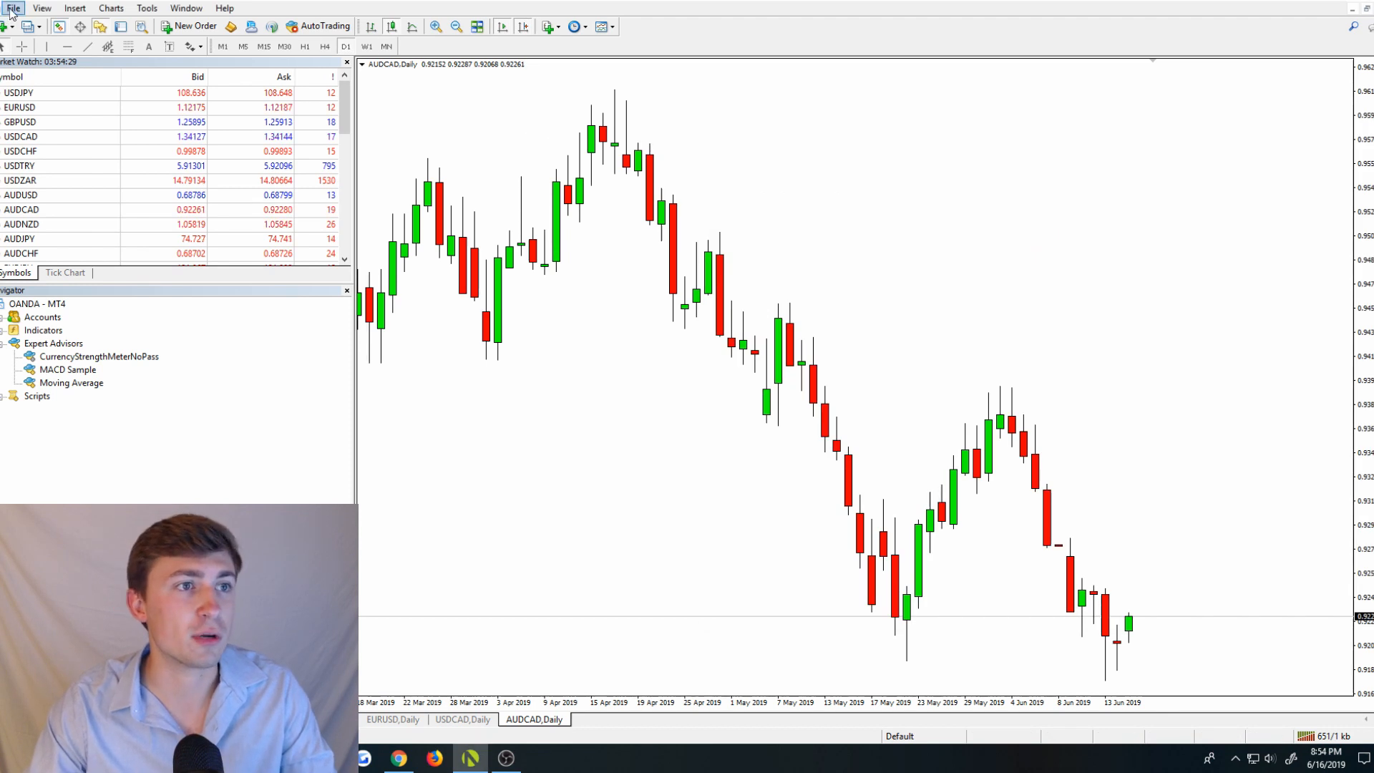
# - Open the terminal's data folder and navigate into MQL4 > Experts
pyautogui.click(13, 8)
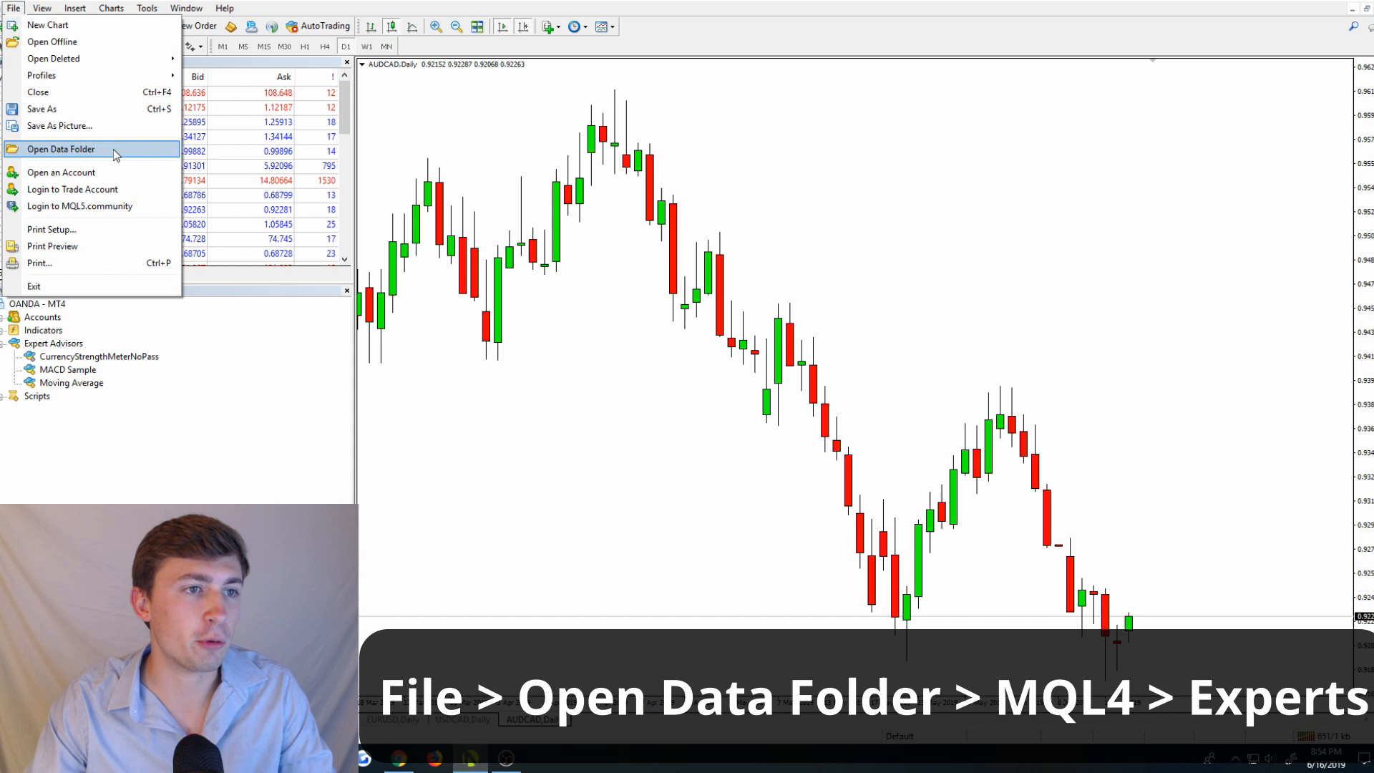
pyautogui.click(60, 148)
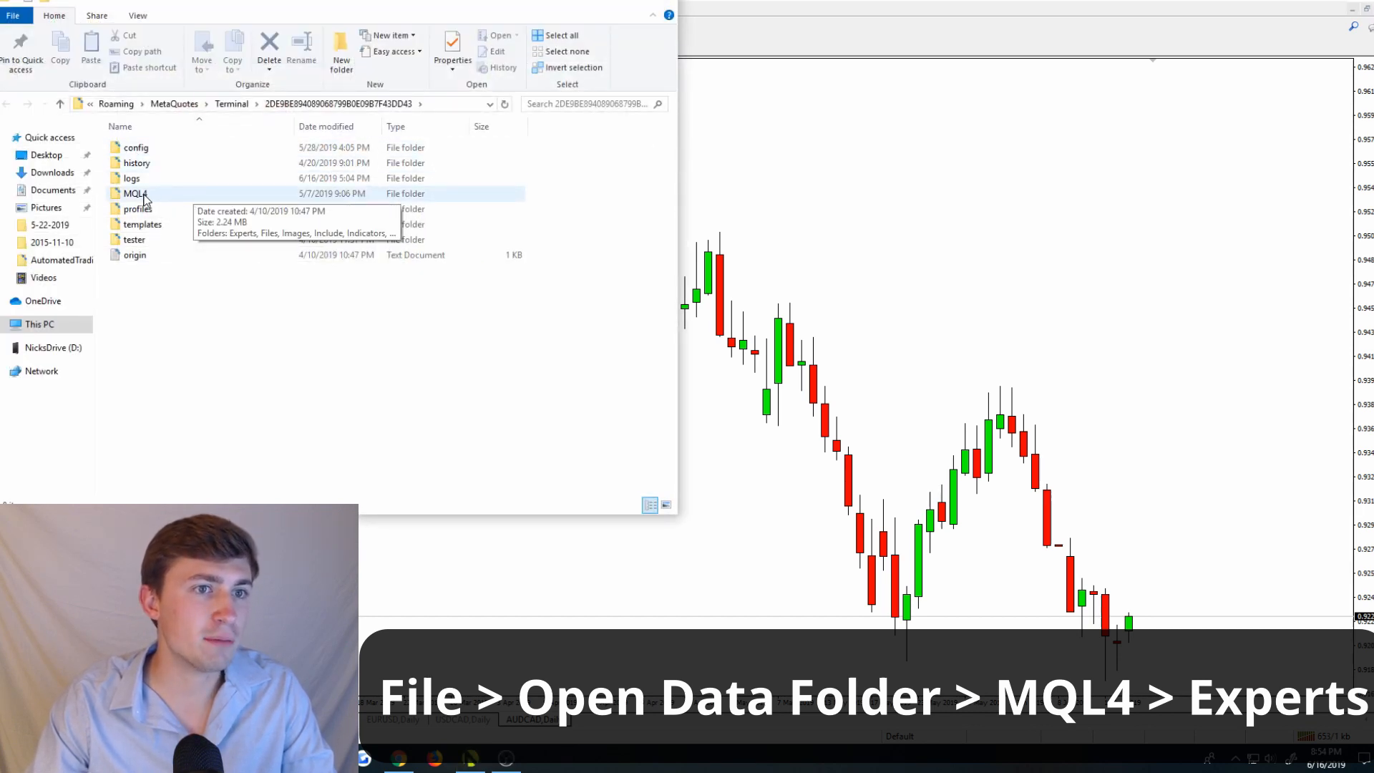
pyautogui.doubleClick(135, 194)
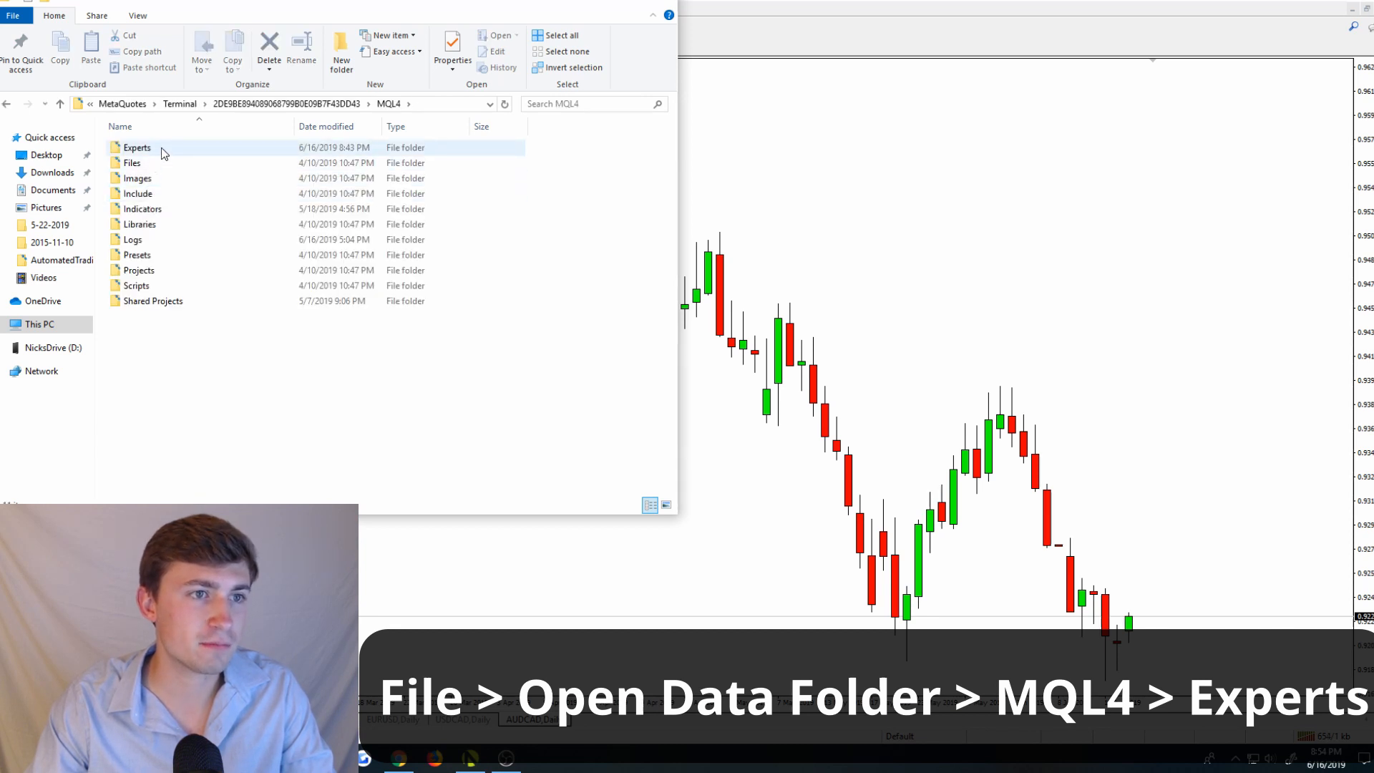
pyautogui.doubleClick(137, 147)
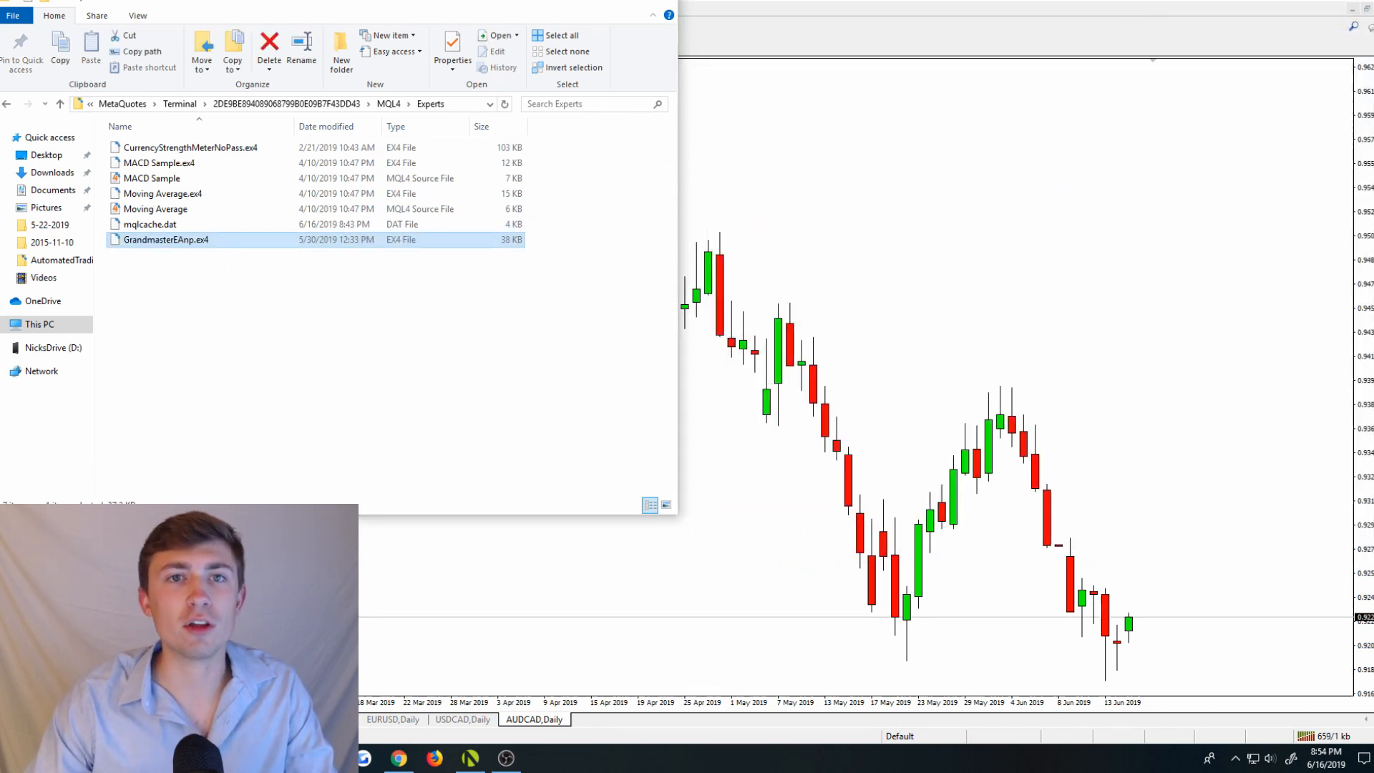
# - Return to MetaTrader and refresh the Navigator's Expert Advisors list
pyautogui.click(468, 758)
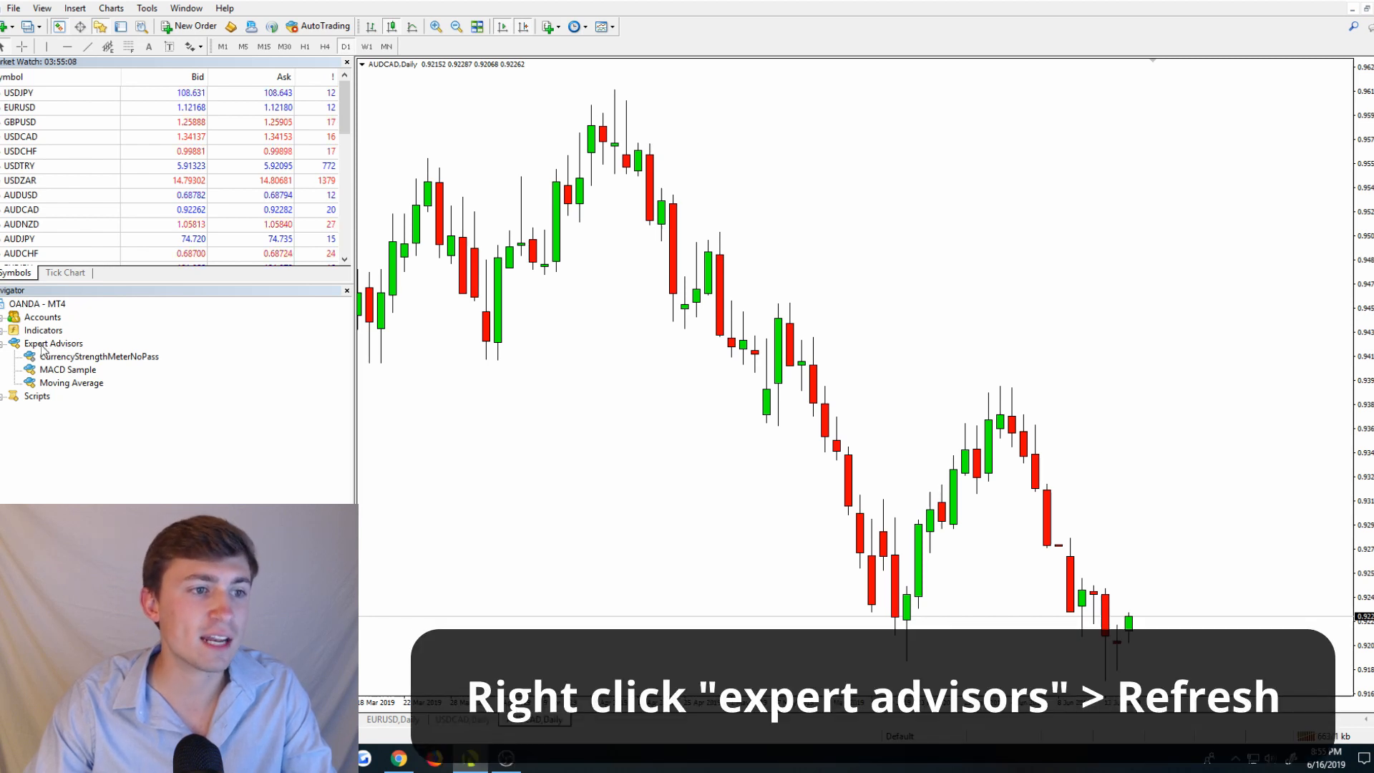
pyautogui.rightClick(52, 343)
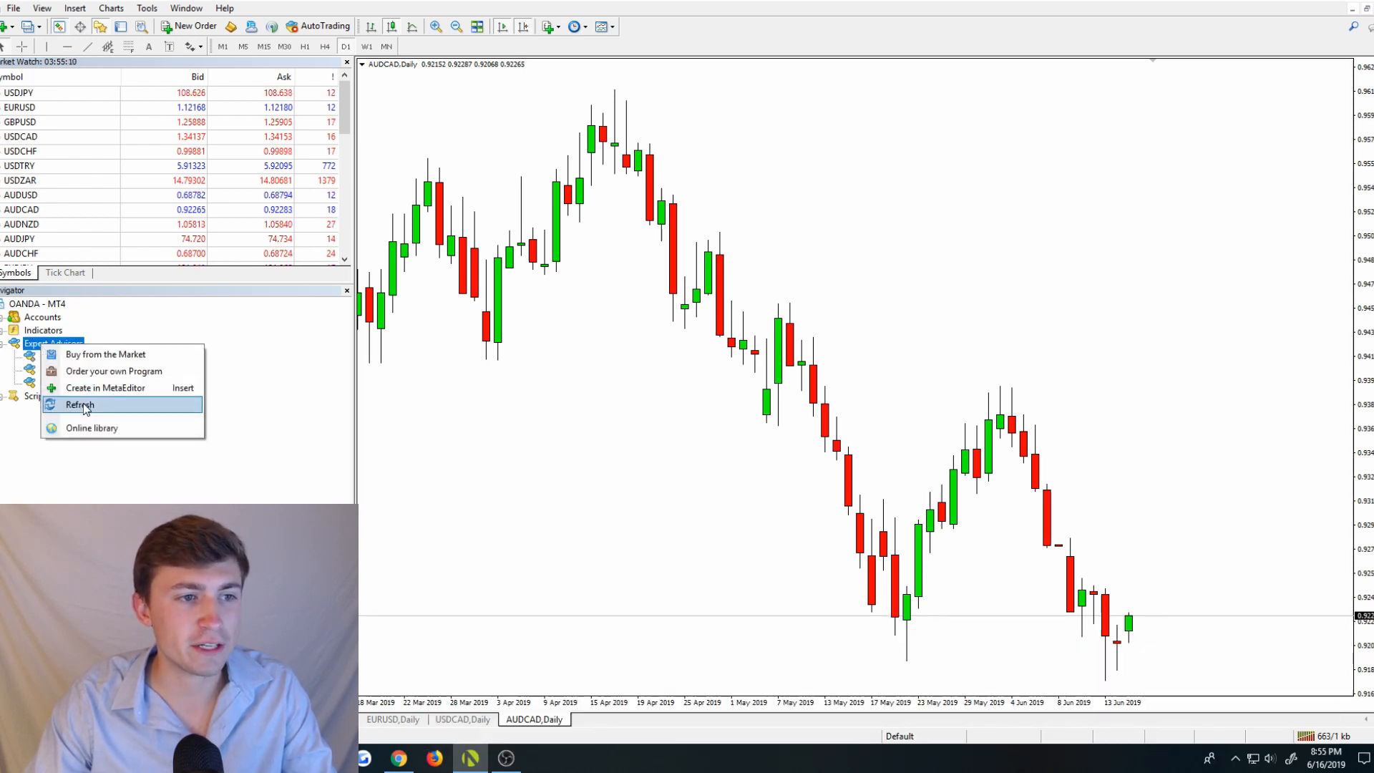
pyautogui.click(78, 403)
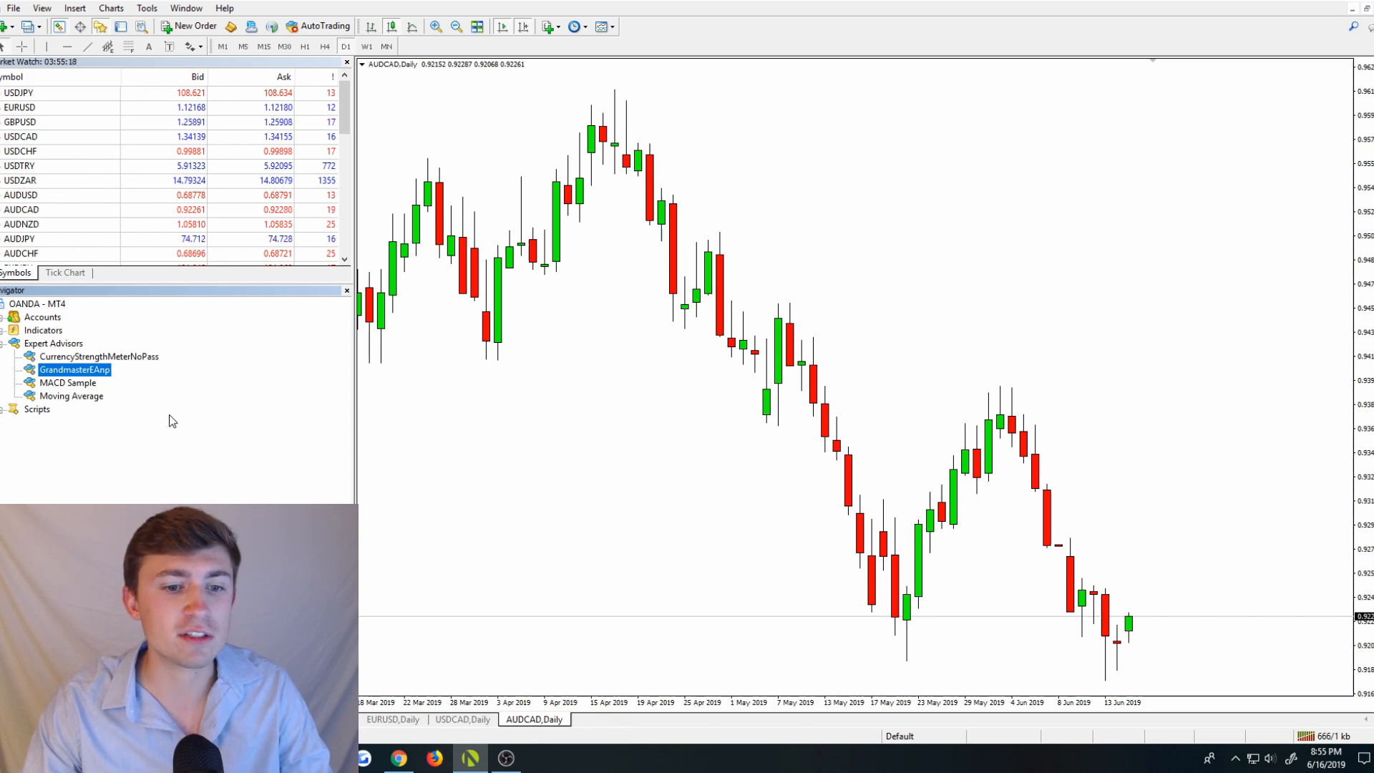
pyautogui.moveTo(74, 370)
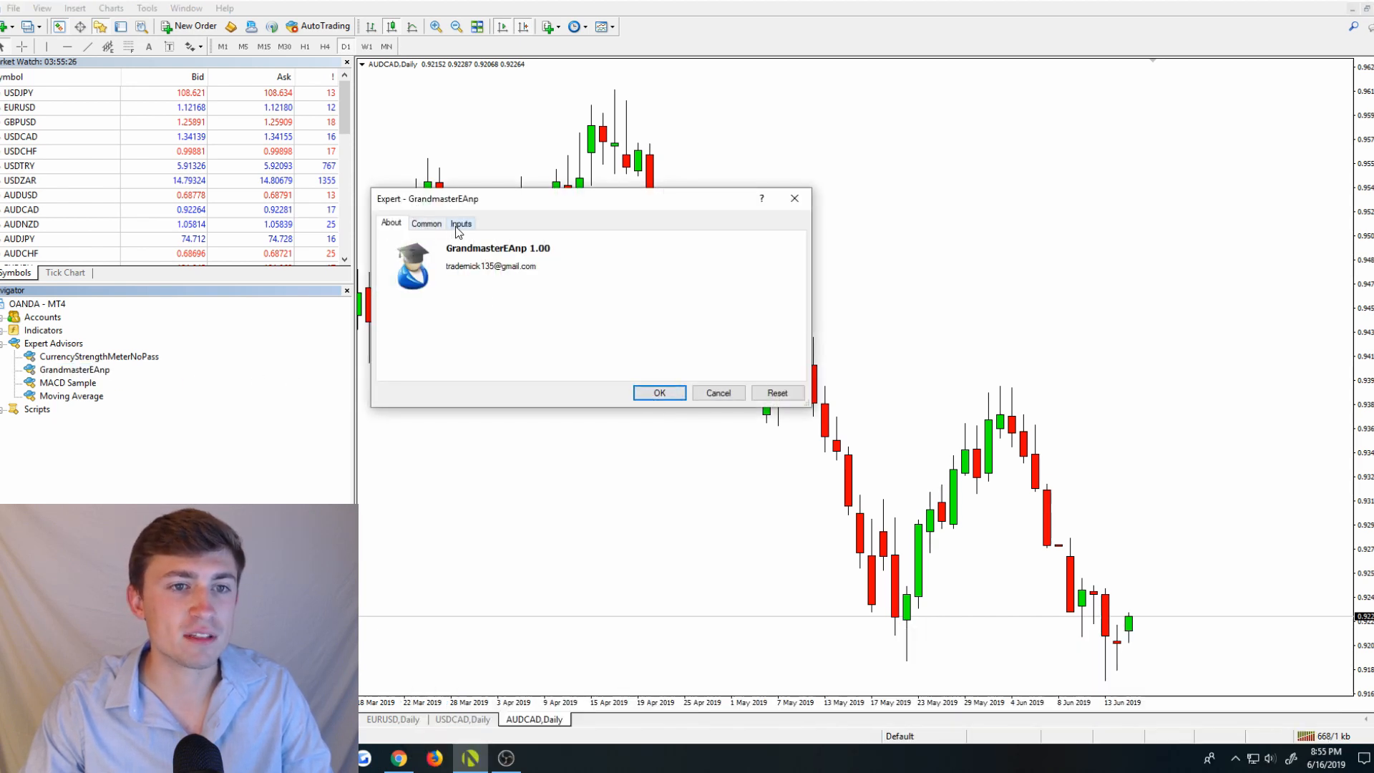
# - Review GrandmasterEAnp's input parameters, starting lots 0.01 and grid levels, for AUDCAD
pyautogui.click(460, 223)
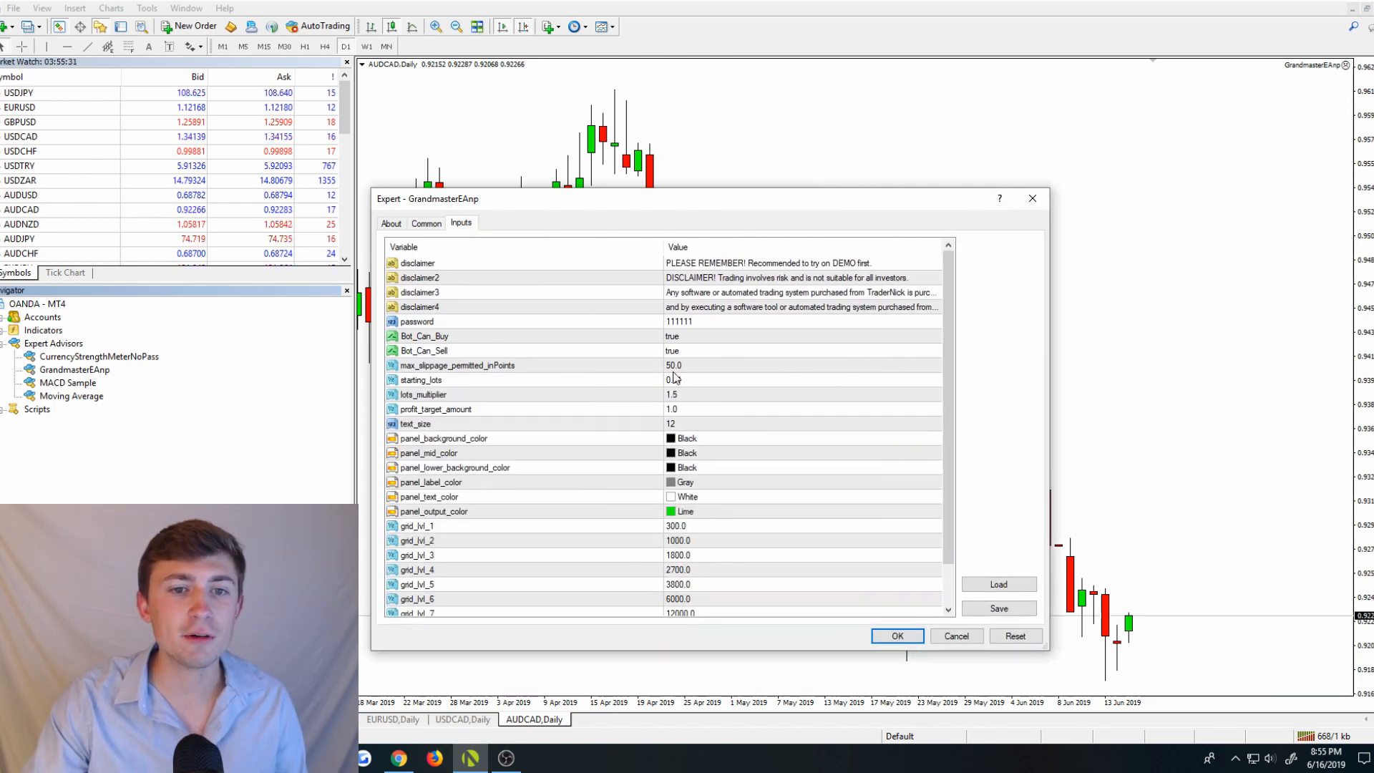
pyautogui.scroll(-3)
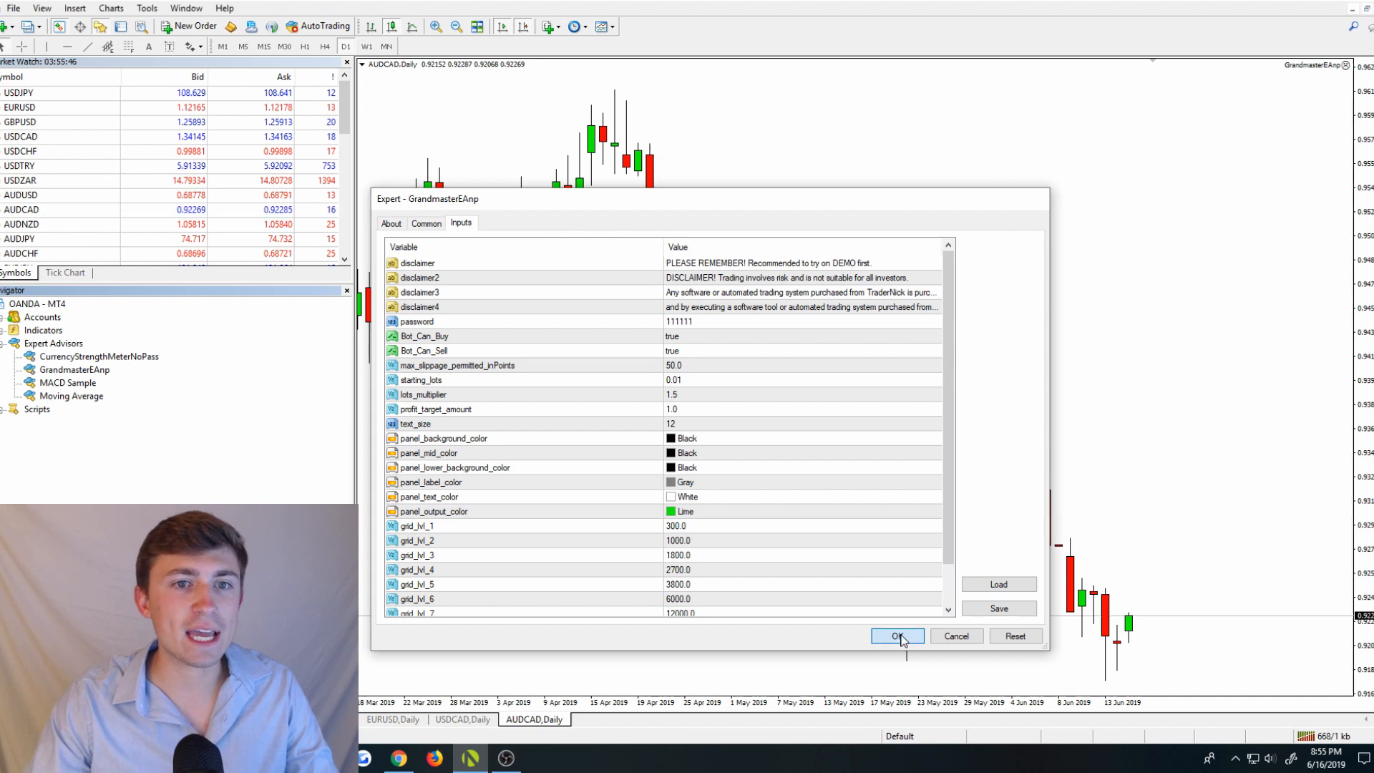
# - Attach GrandmasterEAnp to the AUDCAD daily chart, then remove it
pyautogui.click(895, 636)
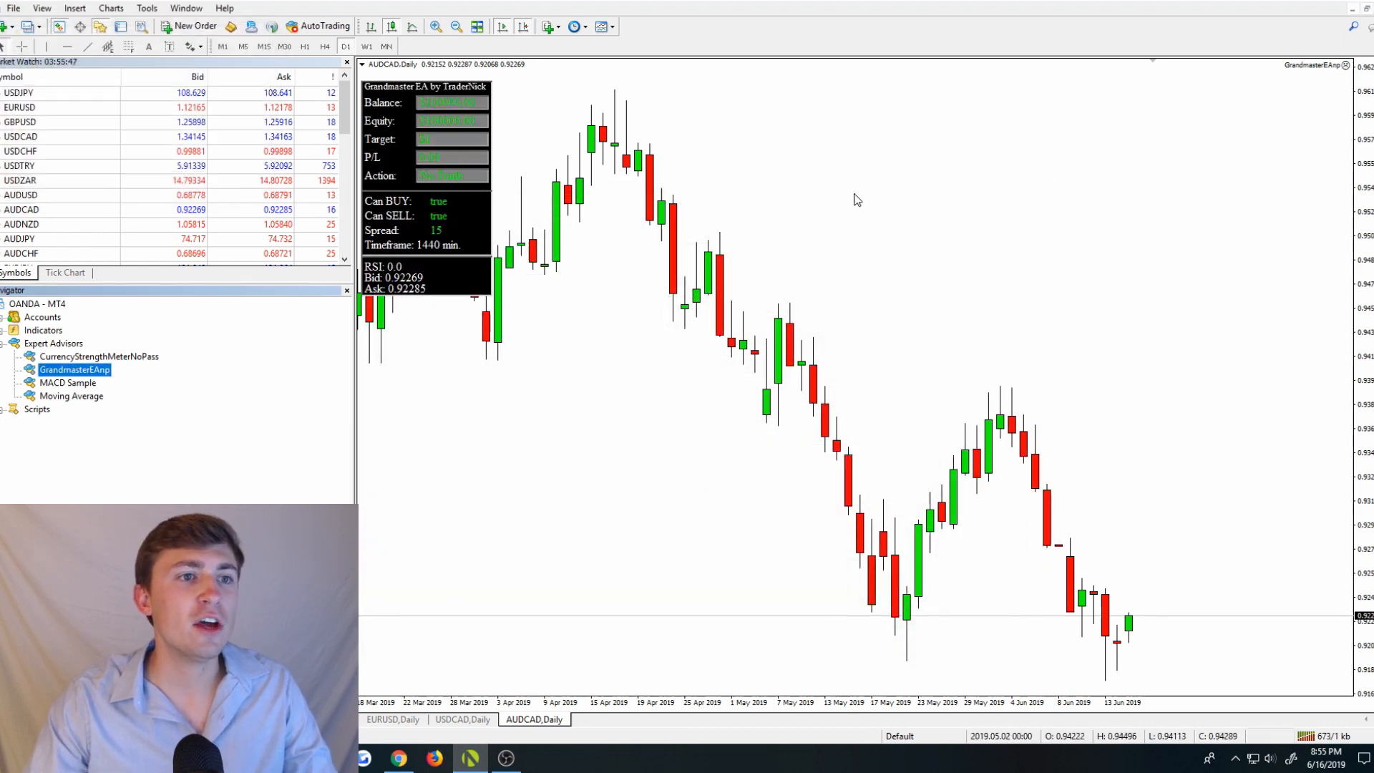
pyautogui.moveTo(887, 305)
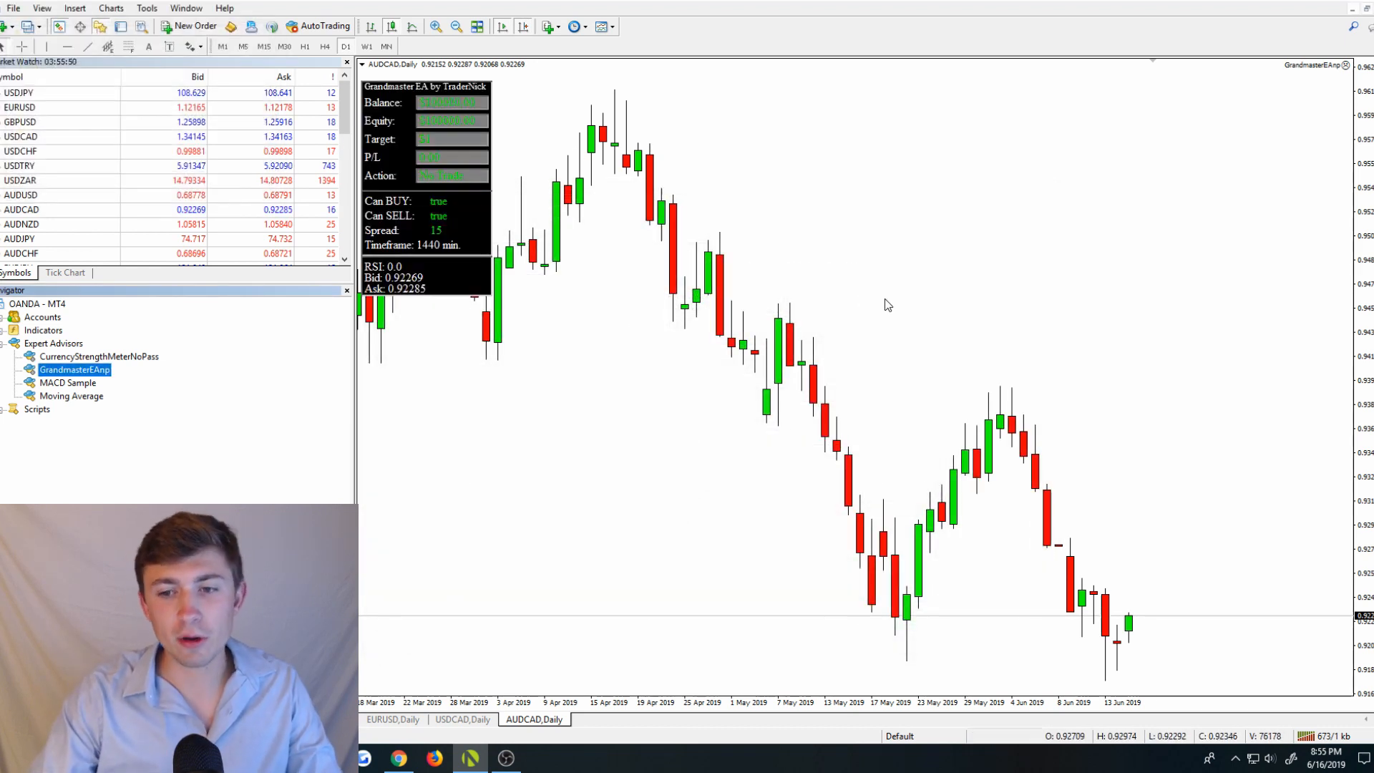
pyautogui.moveTo(683, 223)
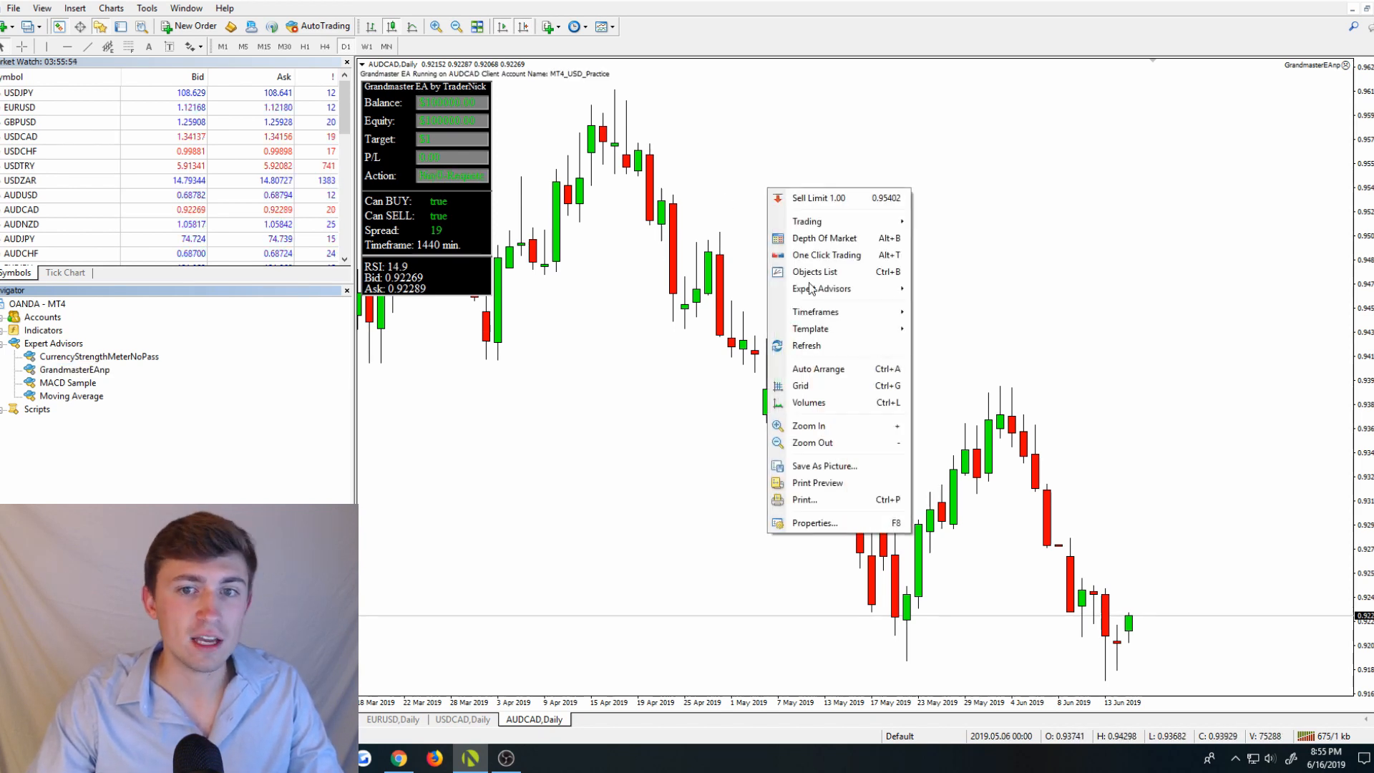
pyautogui.moveTo(821, 289)
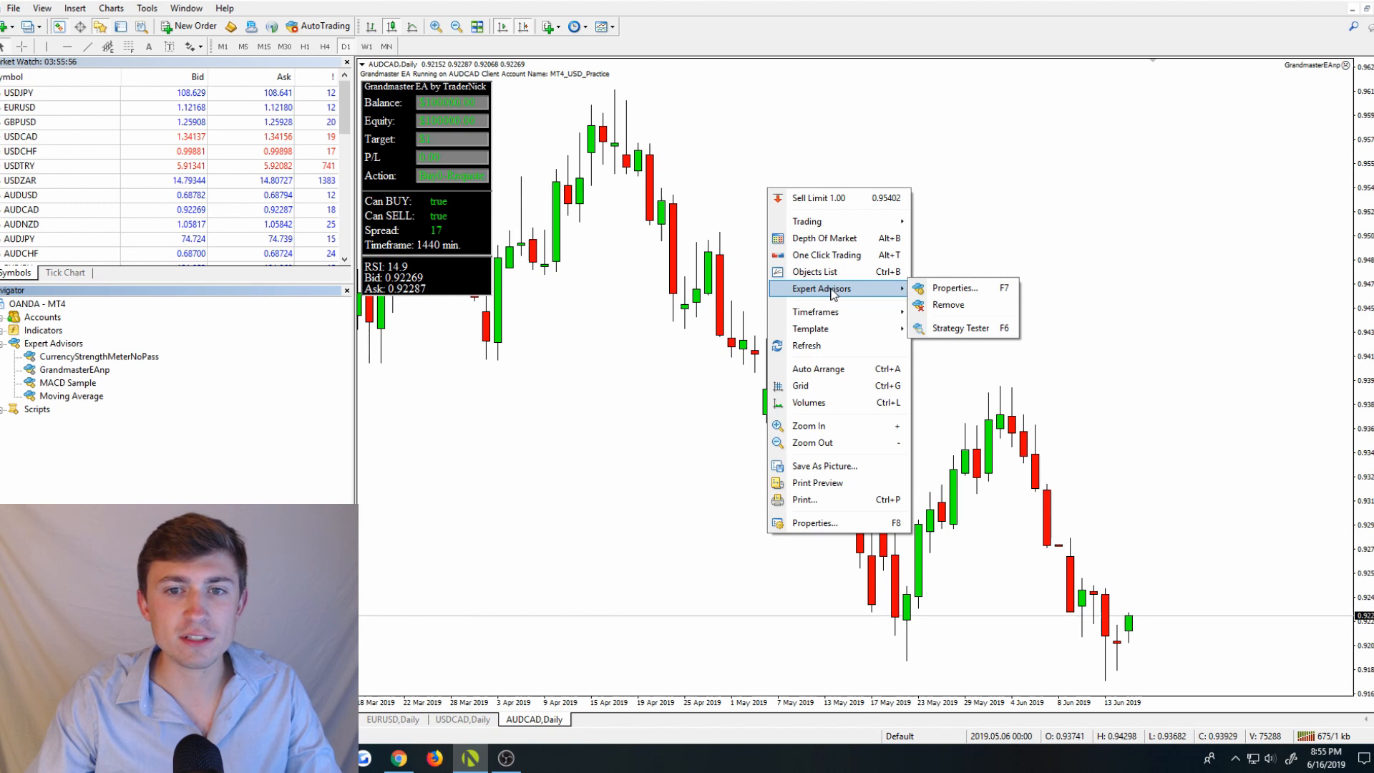
pyautogui.moveTo(947, 304)
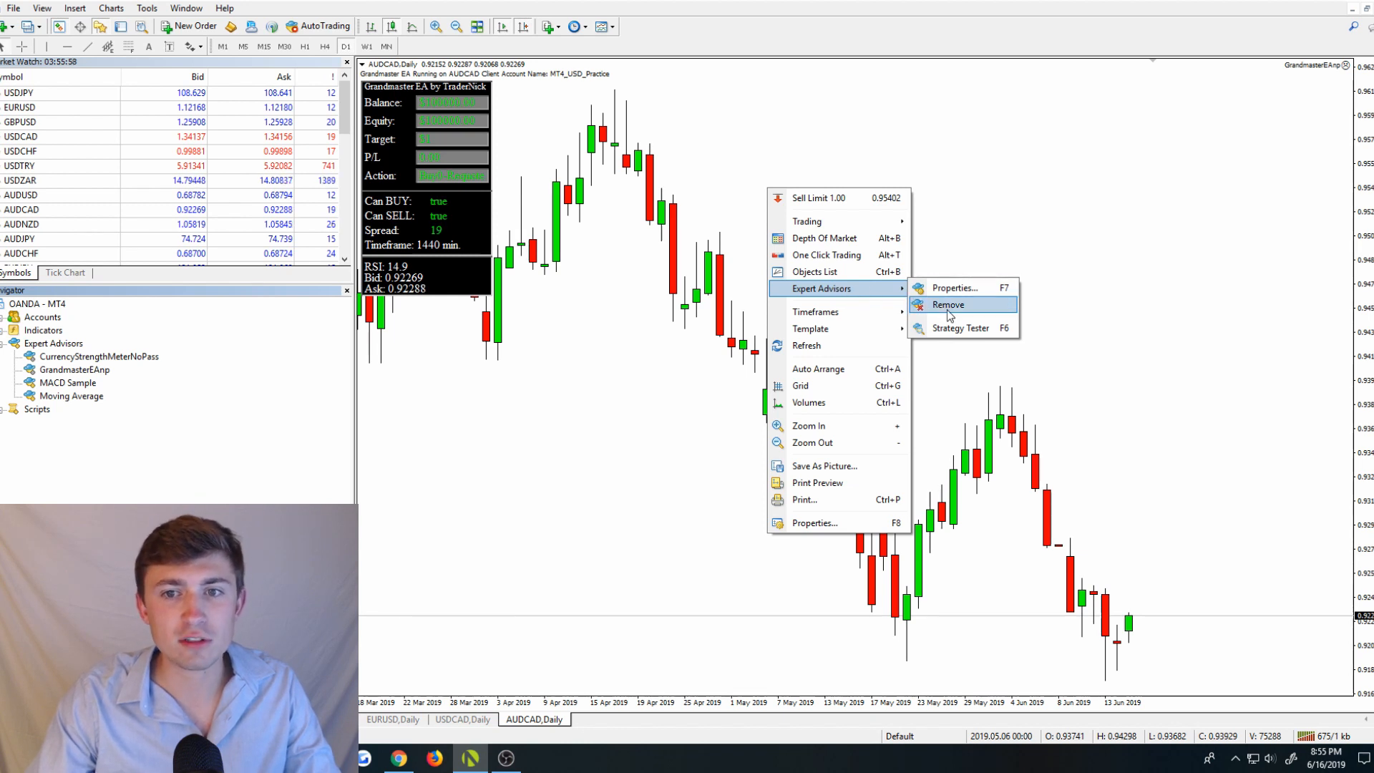
pyautogui.click(947, 304)
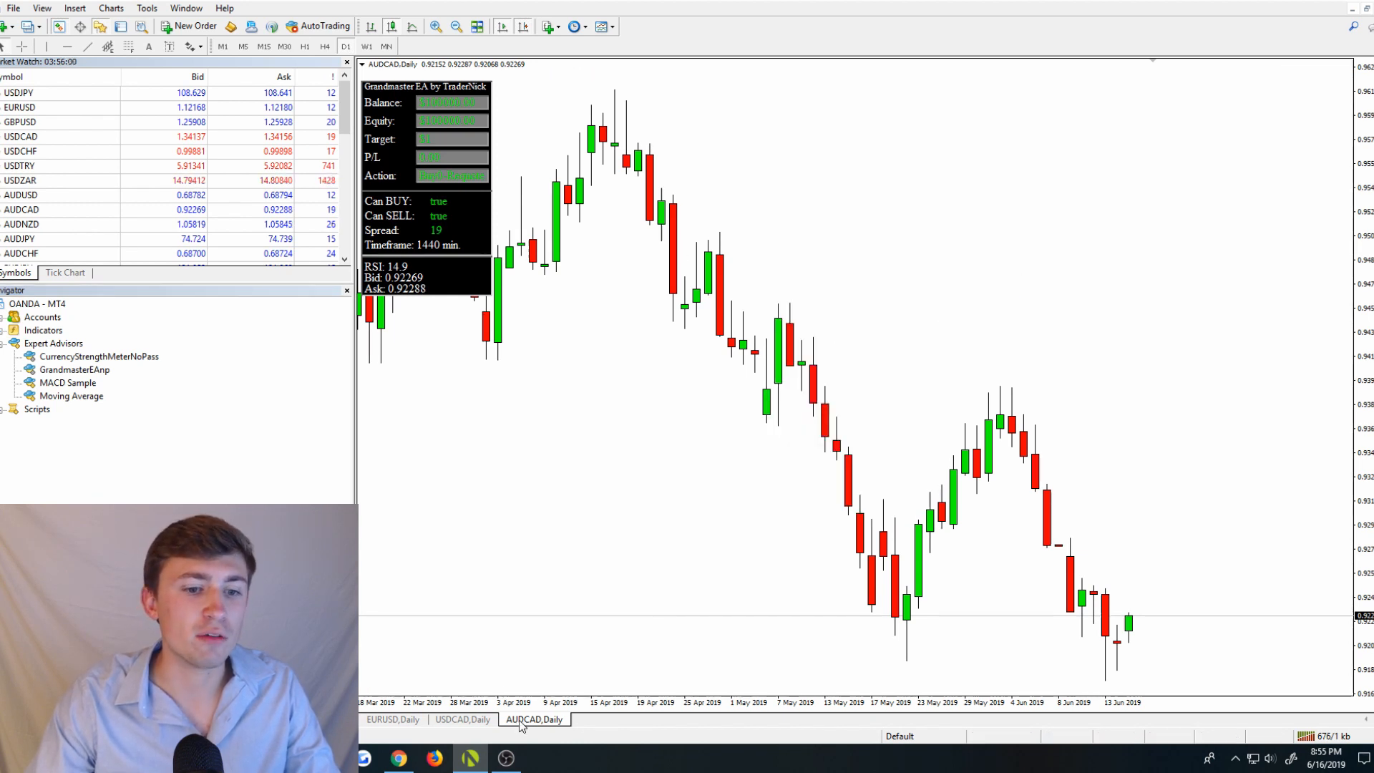
# - Open the AUDCAD,Daily chart tab's context menu to close it
pyautogui.rightClick(532, 718)
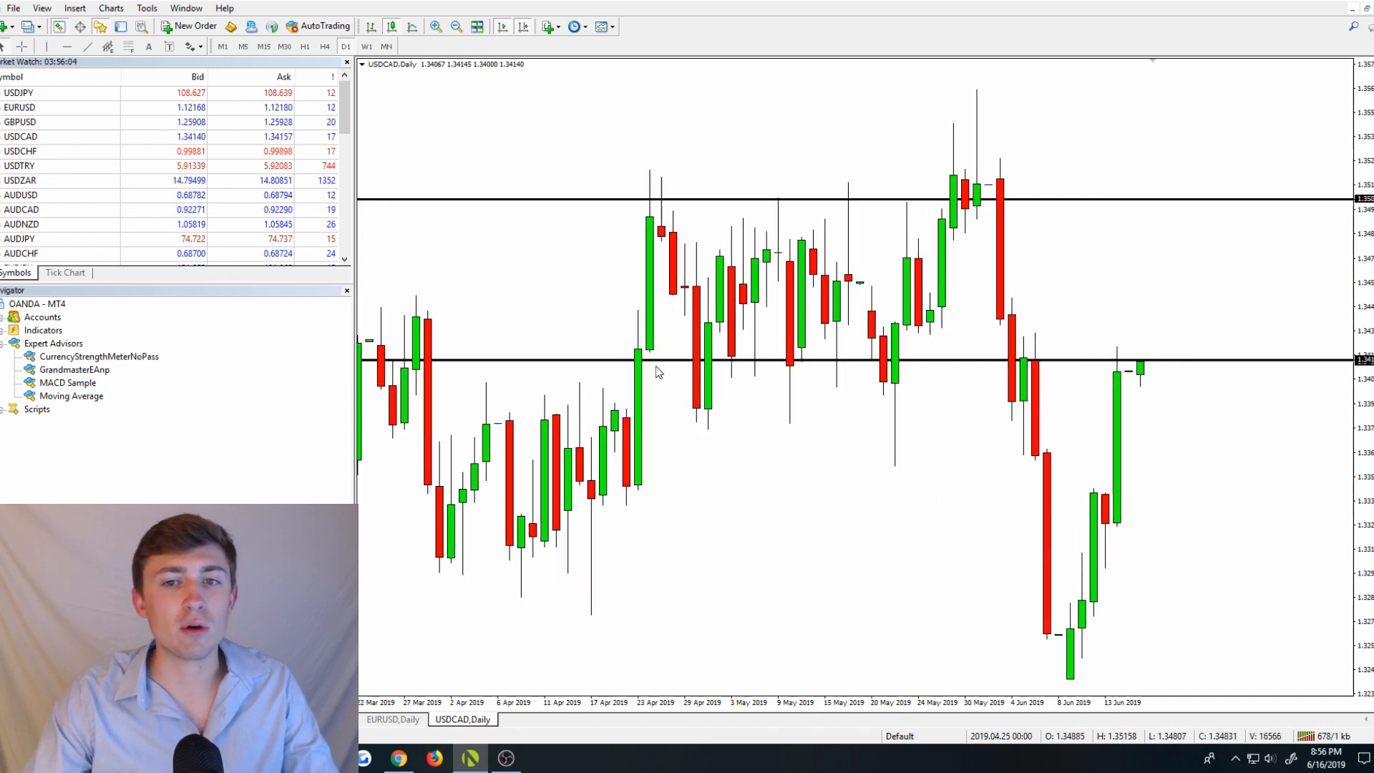
pyautogui.moveTo(655, 364)
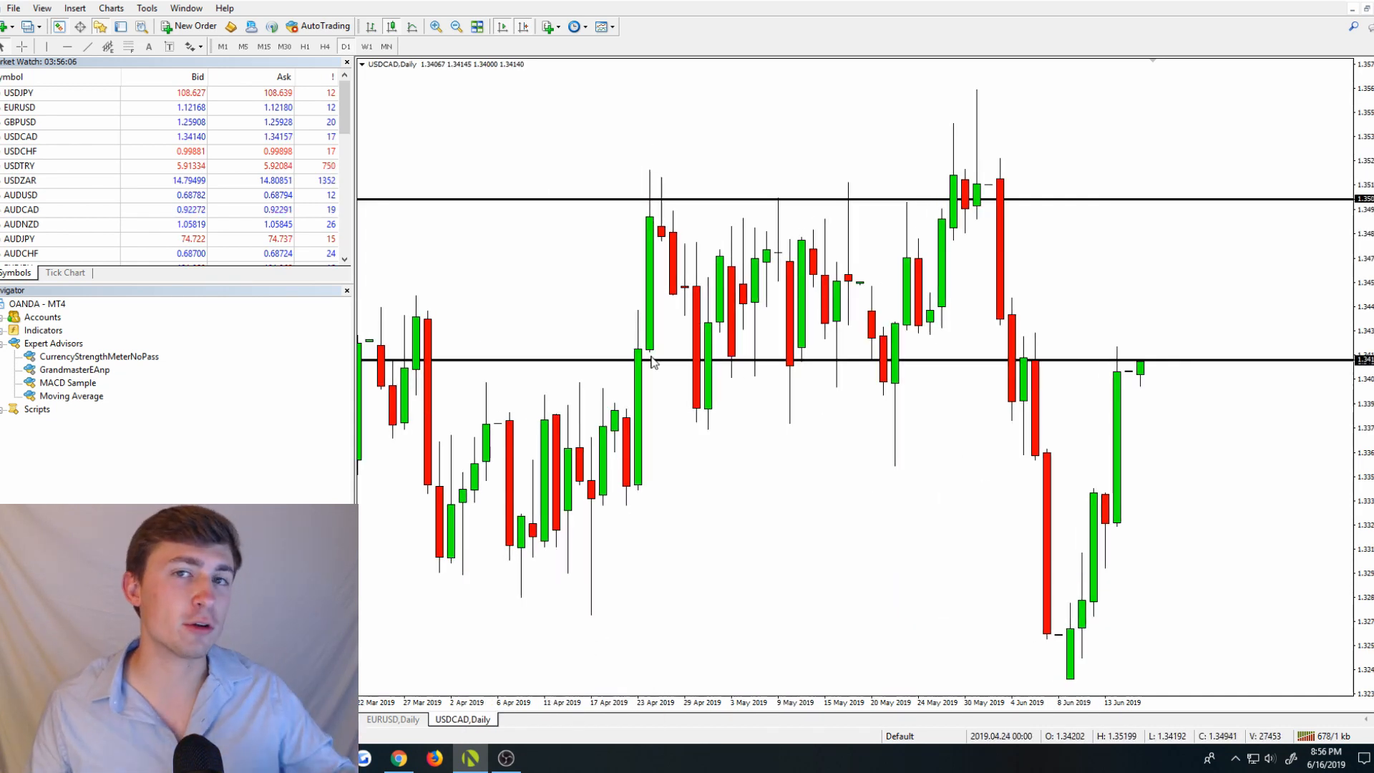